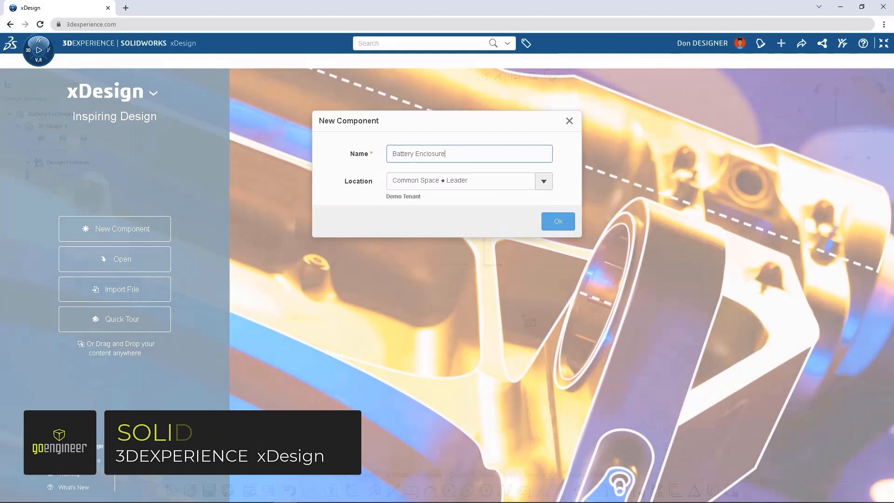
Create the Battery Enclosure from a rectangle sketch, shell it and sweep a cut groove along the rim.
left_click(557, 222)
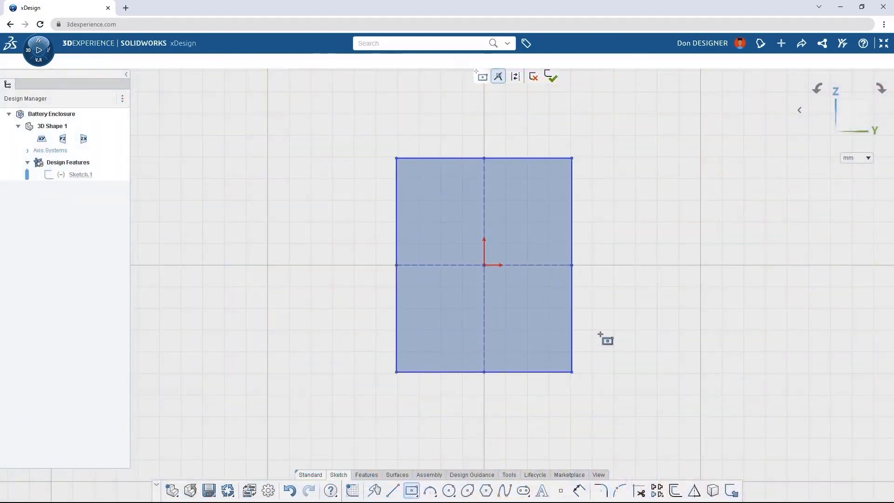
left_click(571, 264)
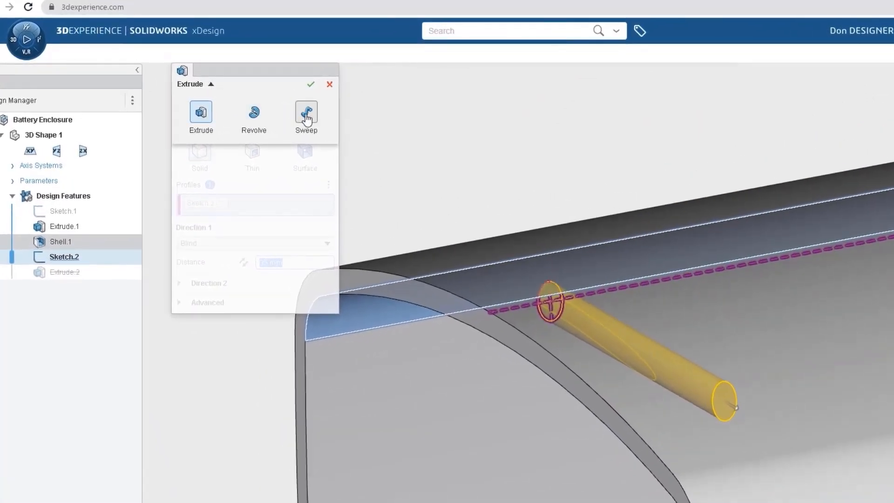
left_click(305, 117)
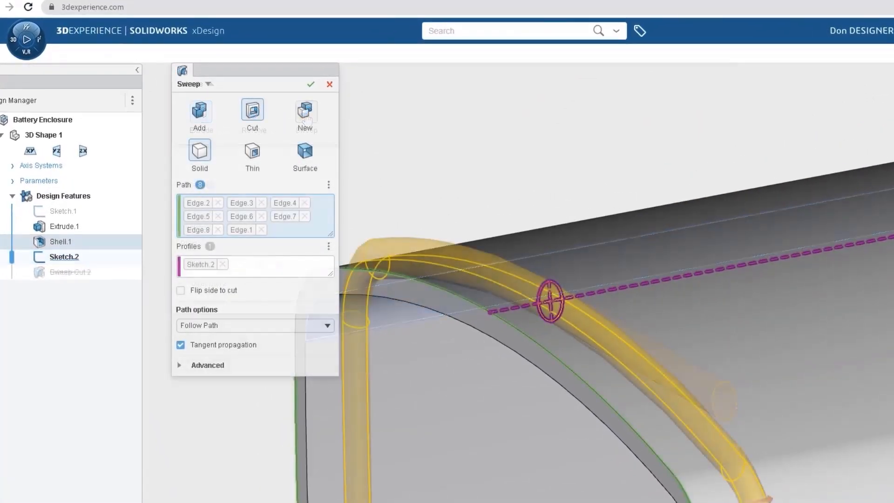
left_click(310, 84)
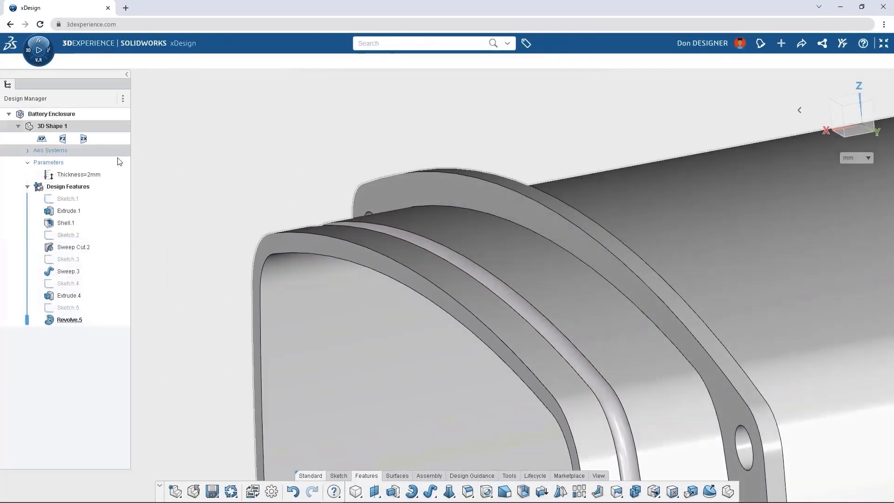
Change the Thickness parameter value from 2mm to 3mm and apply it.
double_click(78, 174)
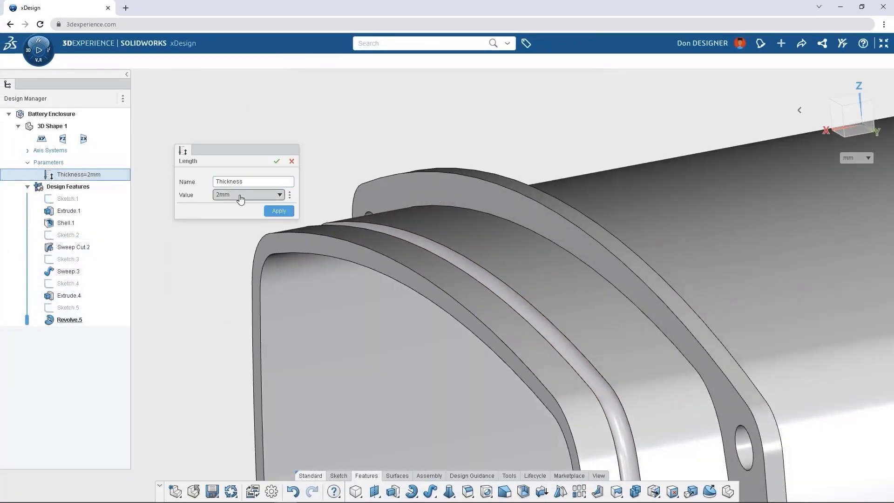
left_click(278, 210)
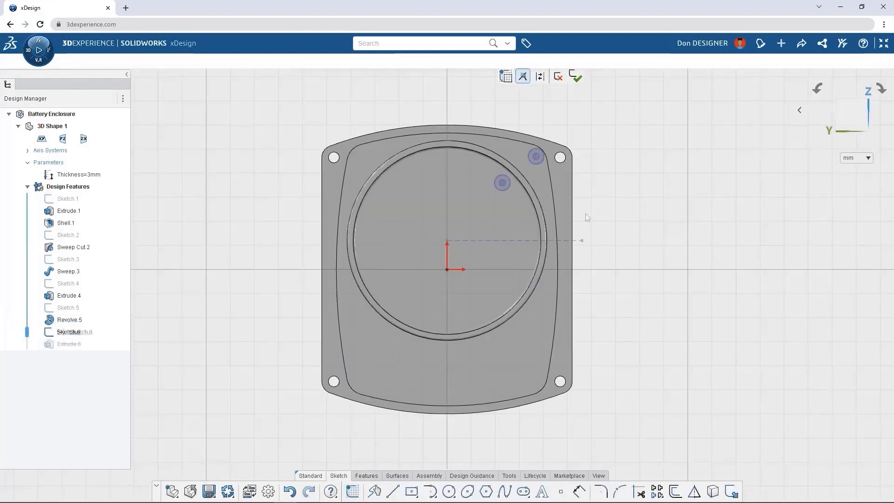
Sketch a circle on the end face at a hole position for a mounting boss.
left_click(502, 183)
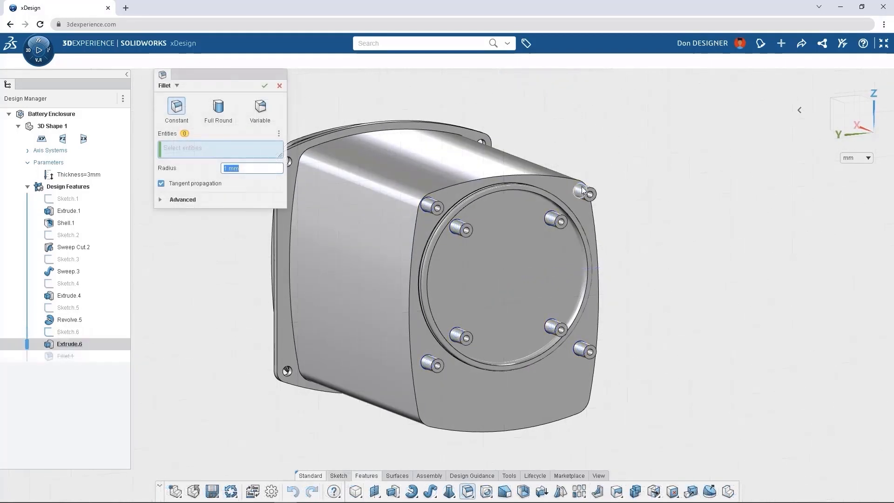
Round the boss tip edges with a 1 mm fillet and extrude a boss further.
left_click(552, 217)
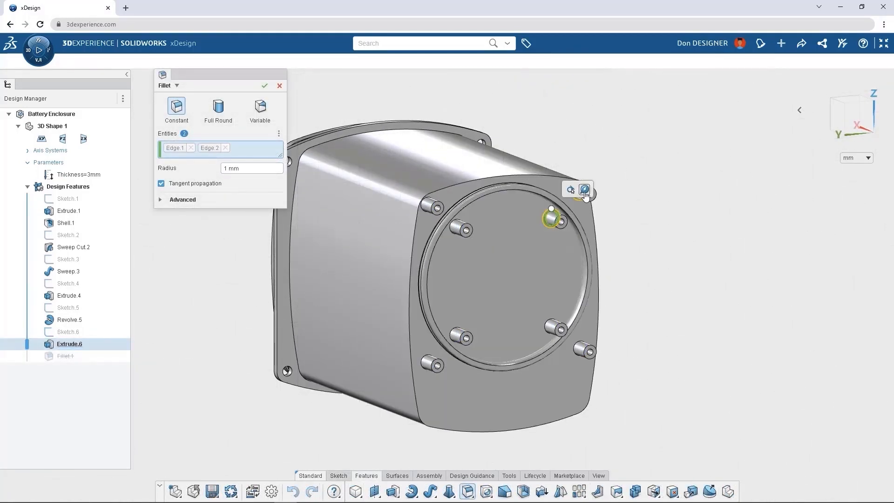
left_click(265, 86)
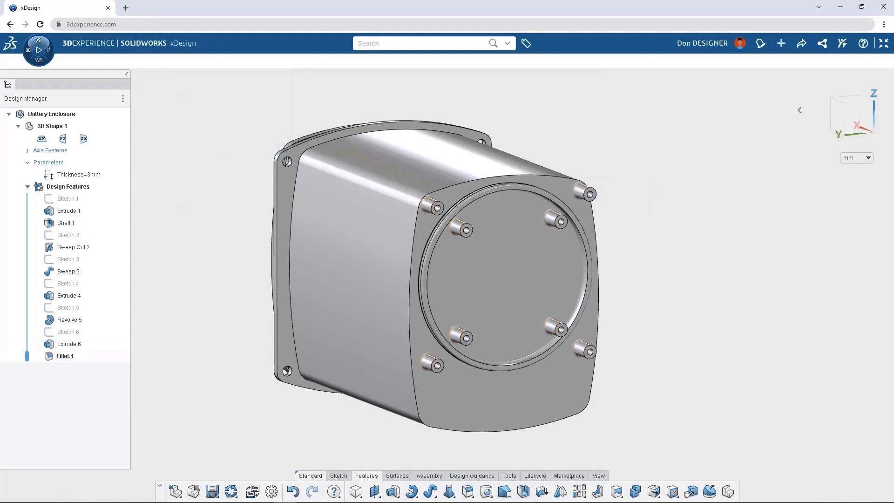
scroll("up", 3)
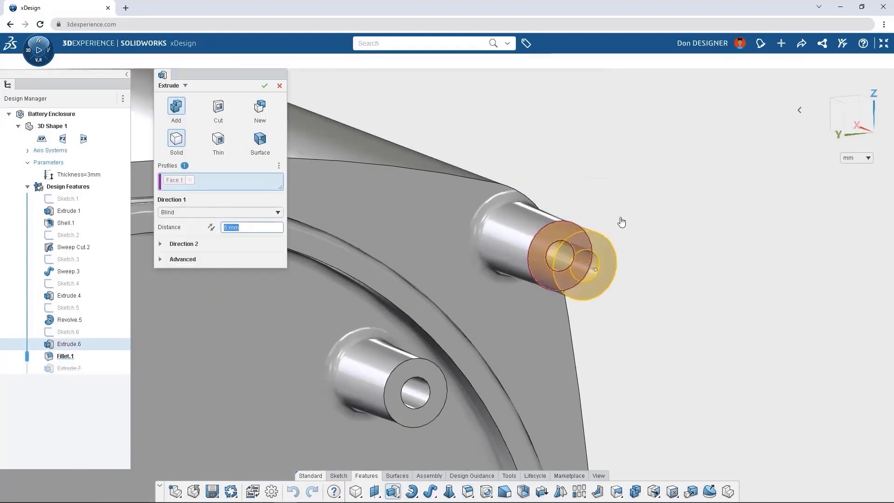
left_click(264, 85)
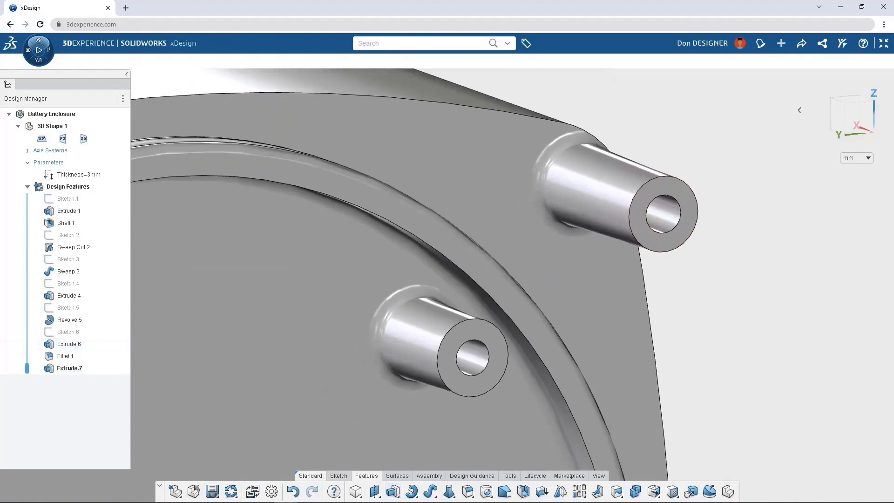
Edit the variable fillet on the boss bases, dragging a variance point to adjust its radius.
double_click(66, 355)
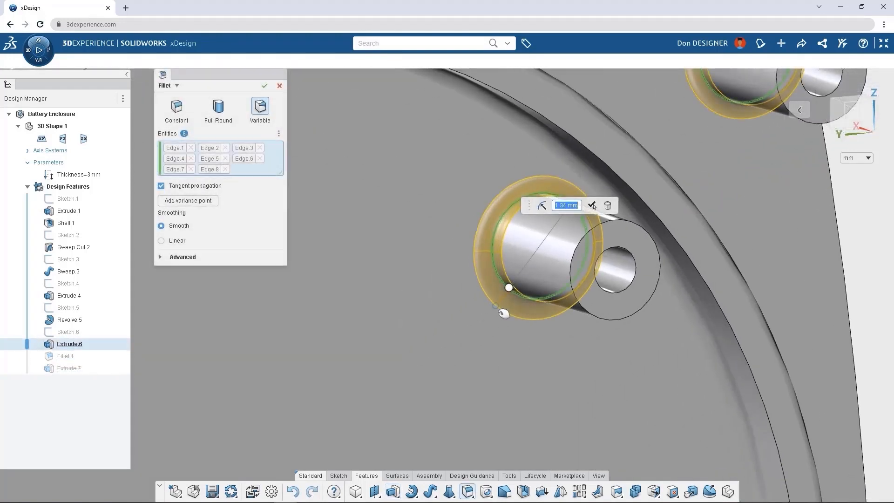
left_click_drag(507, 287, 476, 356)
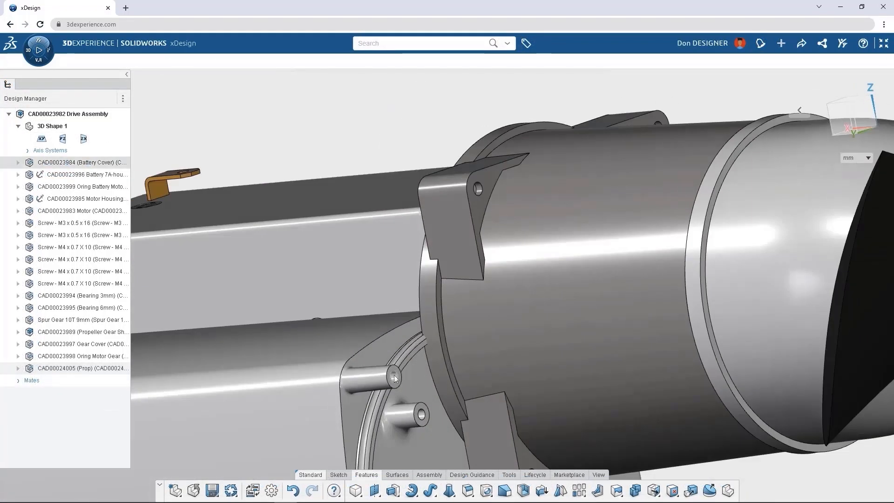
Edit the enclosure in context and make Sweep.9 its own component named Gasket.
left_click(390, 376)
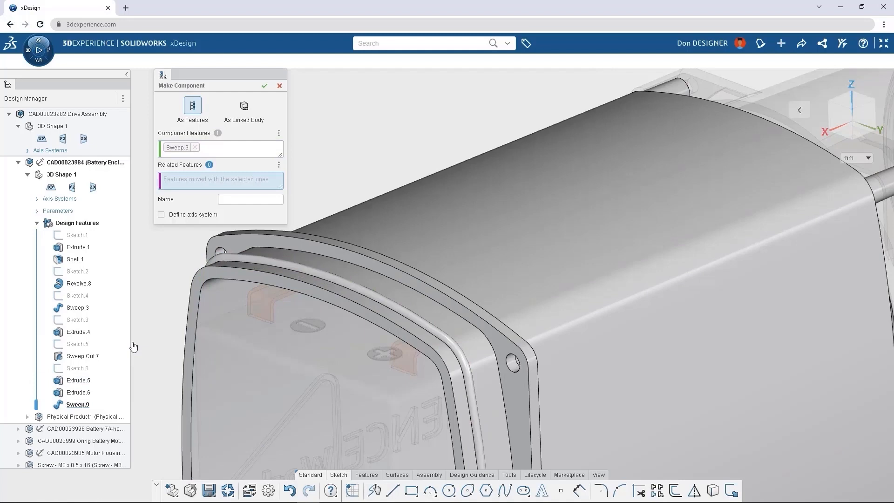
type("Gasket")
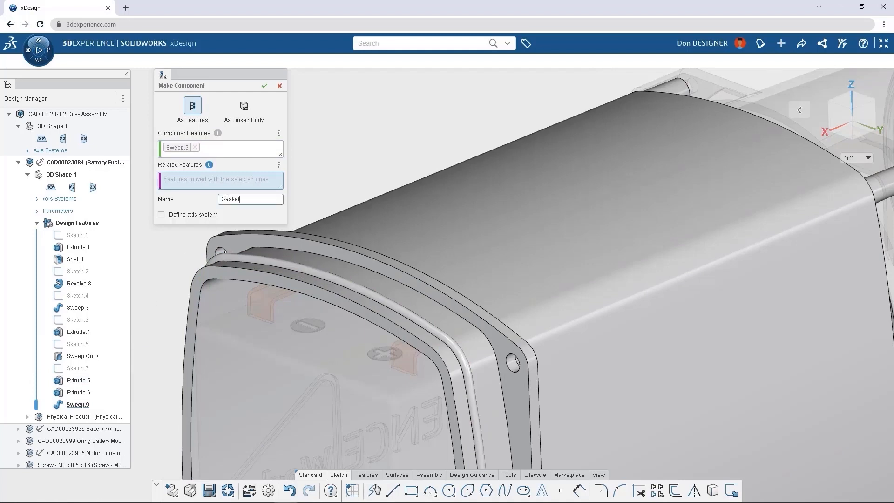
left_click(264, 86)
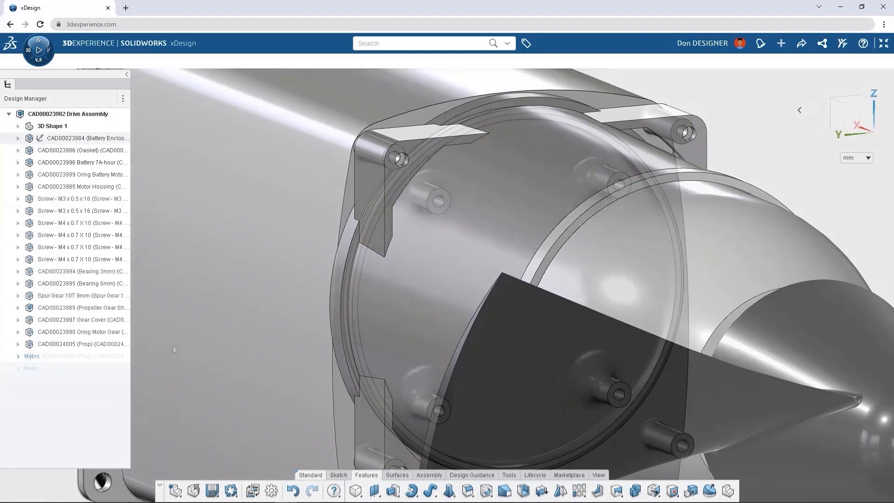
left_click(175, 491)
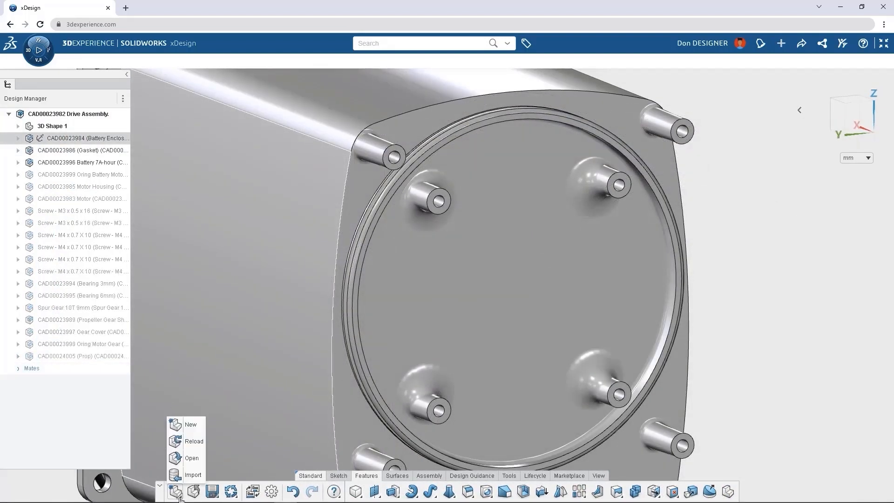
Insert the Sea Scooter PCB and fasten M4 screws into all four mounting holes via mate suggestions.
left_click(192, 474)
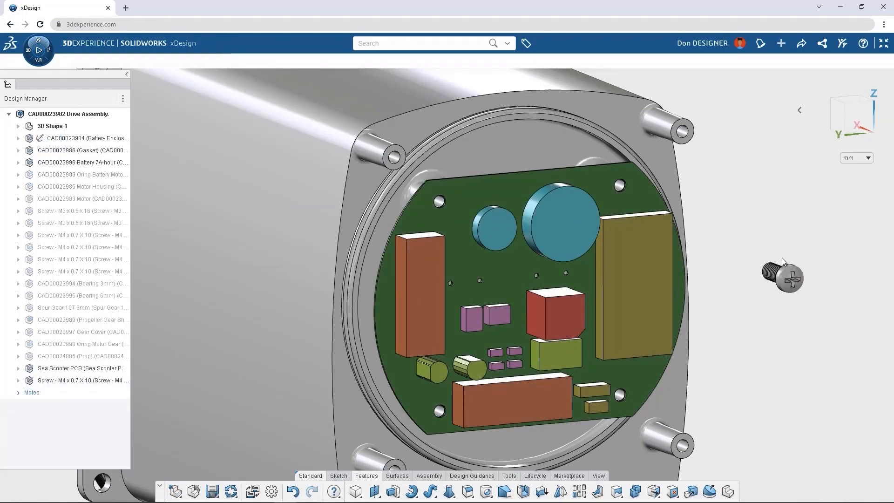
left_click_drag(785, 277, 618, 186)
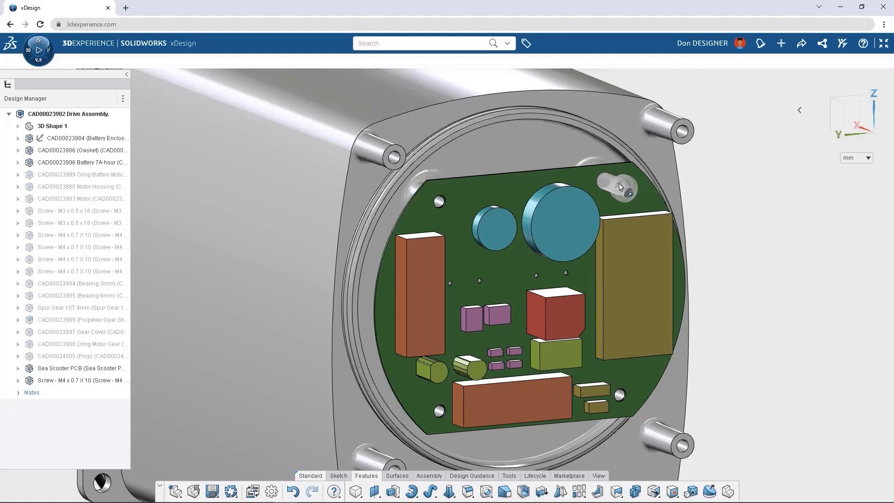
left_click(621, 186)
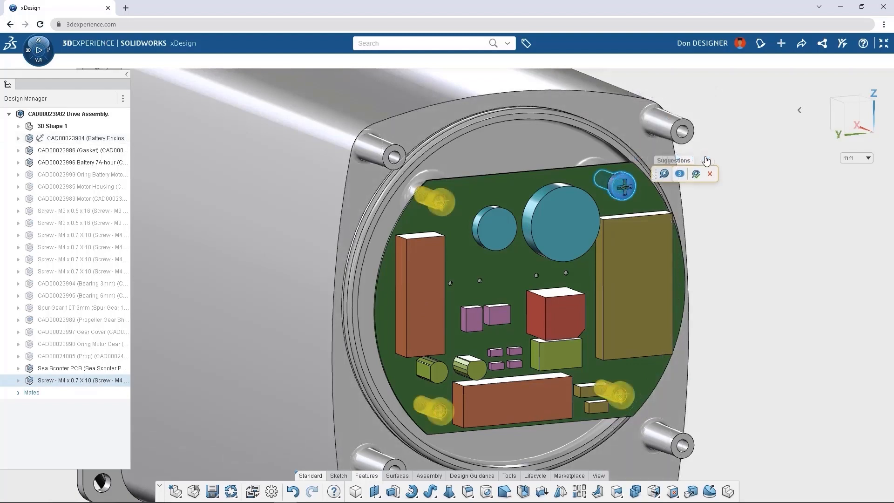
left_click(696, 174)
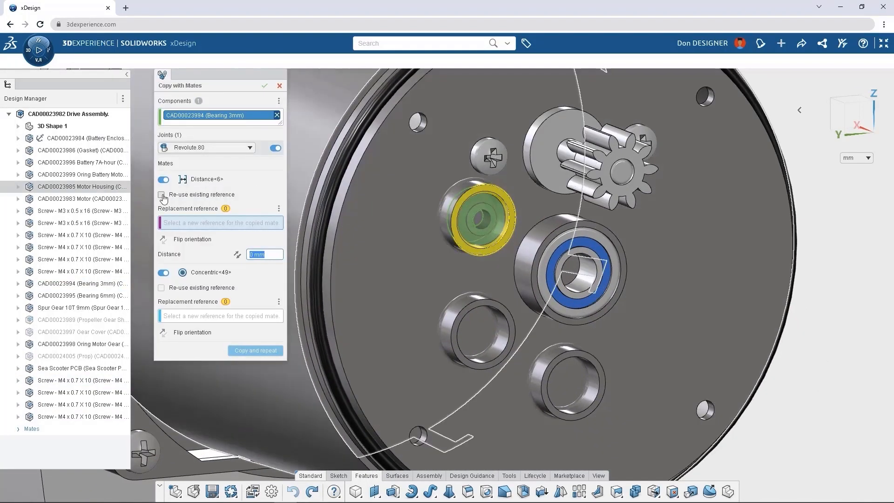
Untick Re-use existing reference so the bearing copy gets new mate references.
left_click(161, 194)
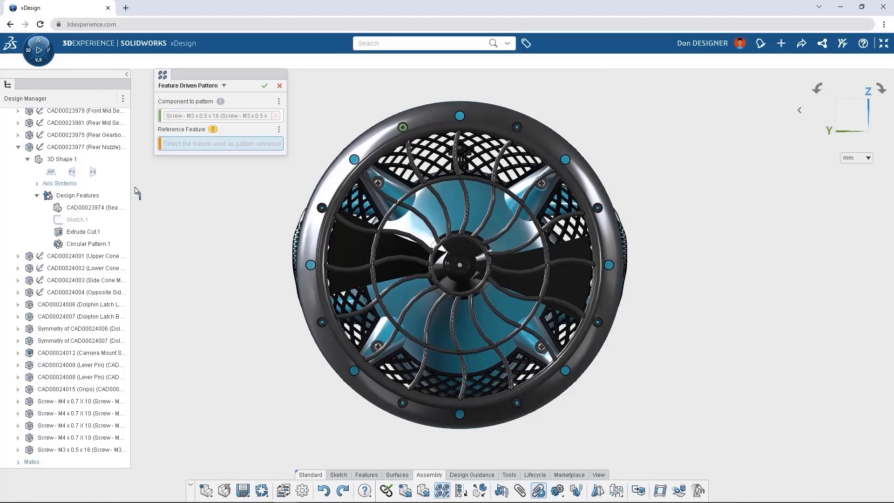
Pattern the M3 screw around the nozzle ring using Circular Pattern.1 as reference.
left_click(91, 244)
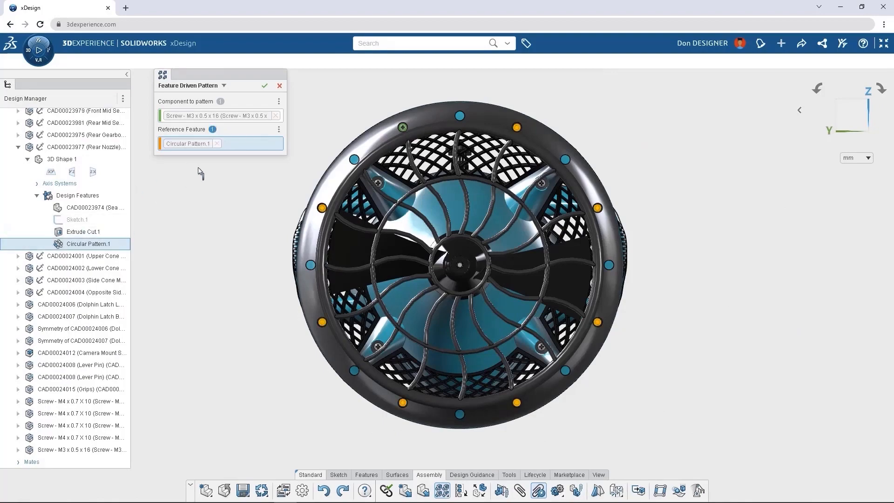
left_click(264, 85)
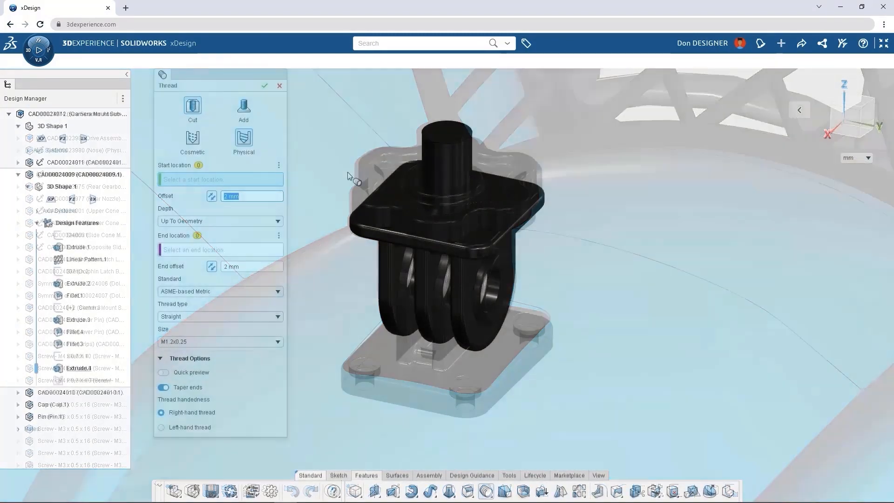
Cut a physical thread from the post's start edge using the ASME-based Metric standard.
left_click(447, 131)
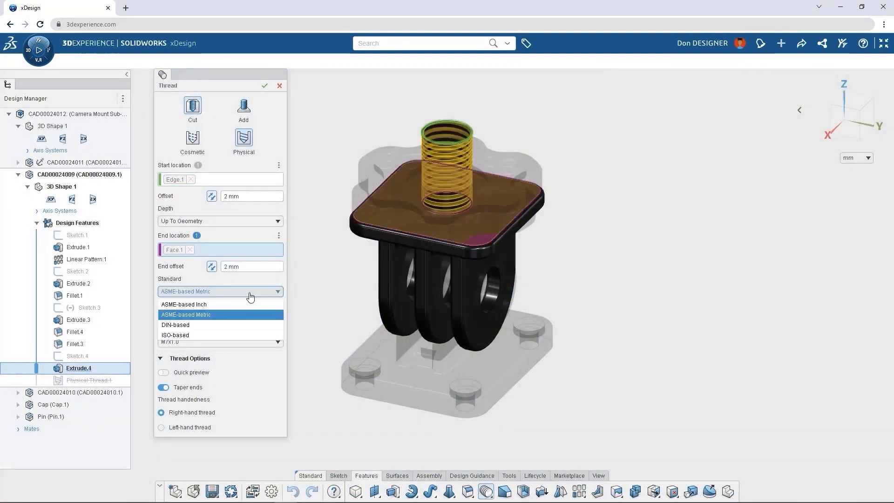
left_click(183, 304)
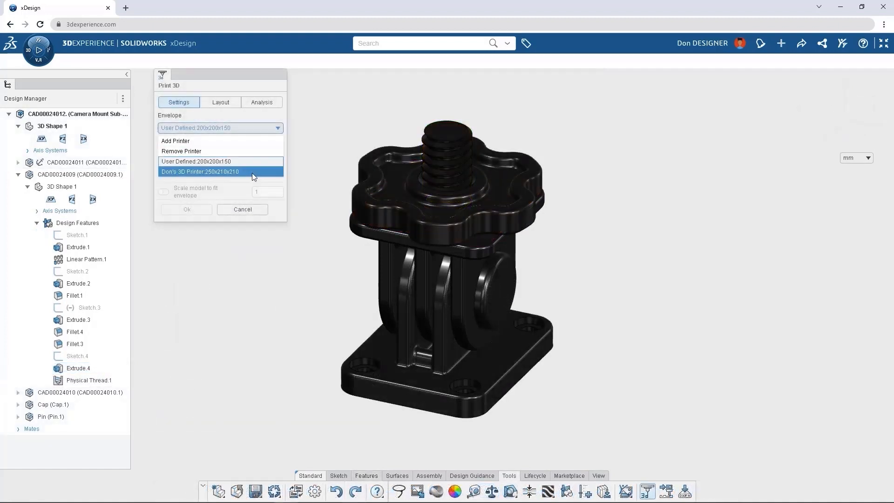
Pick the 250x210x210 printer, auto-arrange parts and show support areas at 75 deg.
left_click(200, 172)
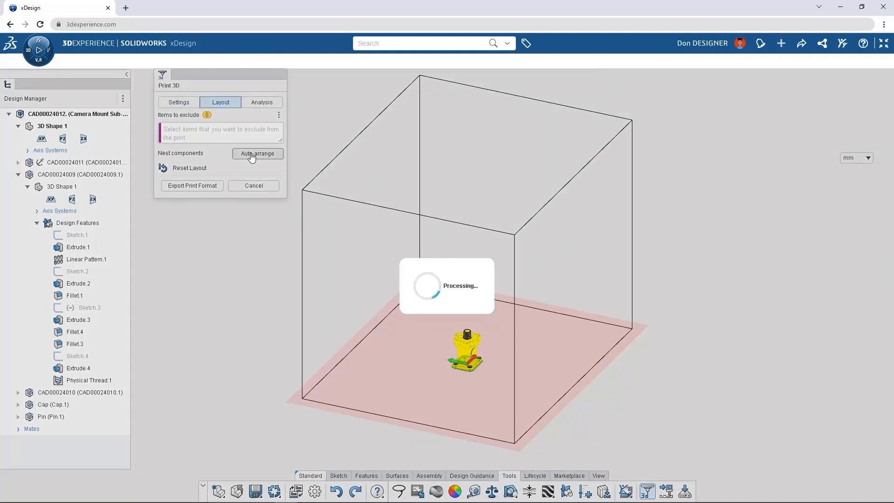
left_click(257, 153)
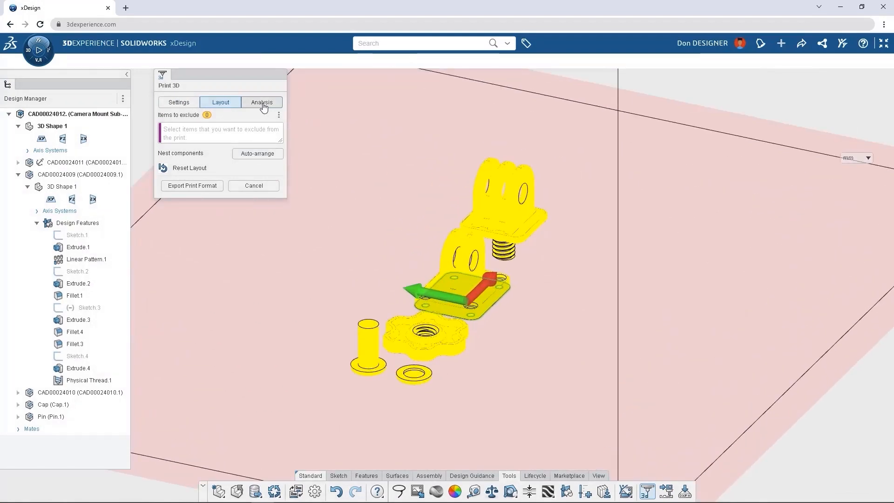
left_click(261, 103)
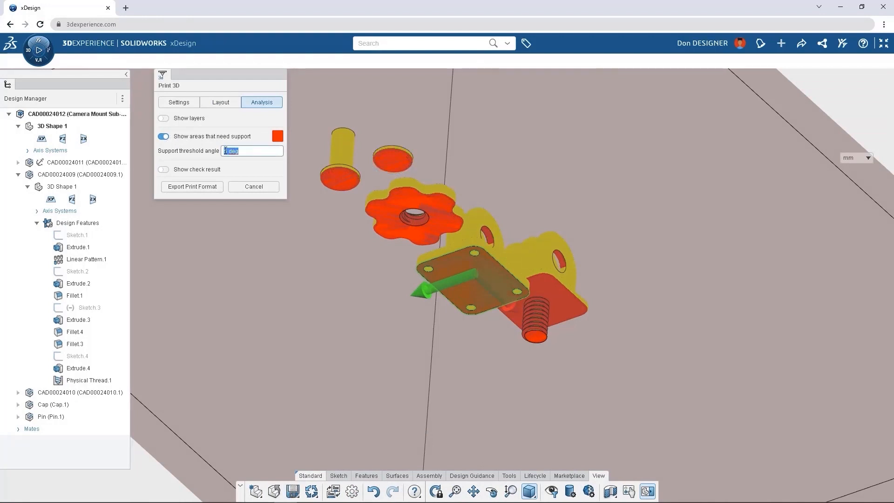
type("75 deg")
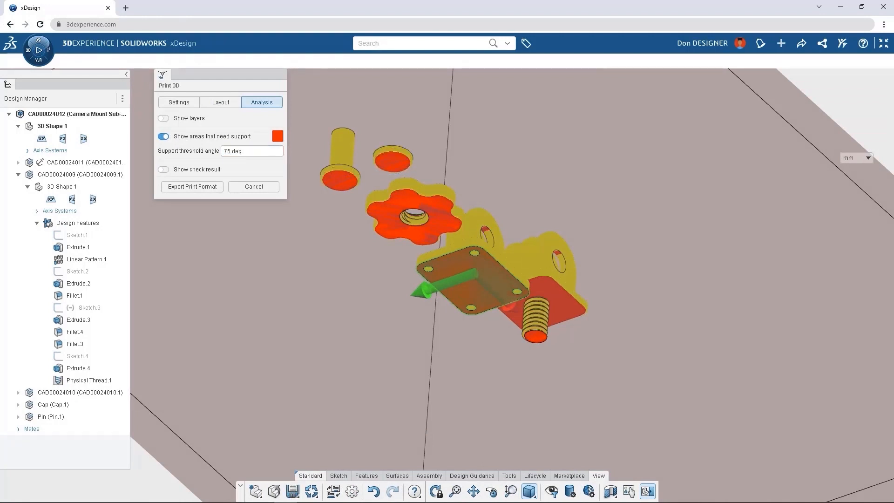